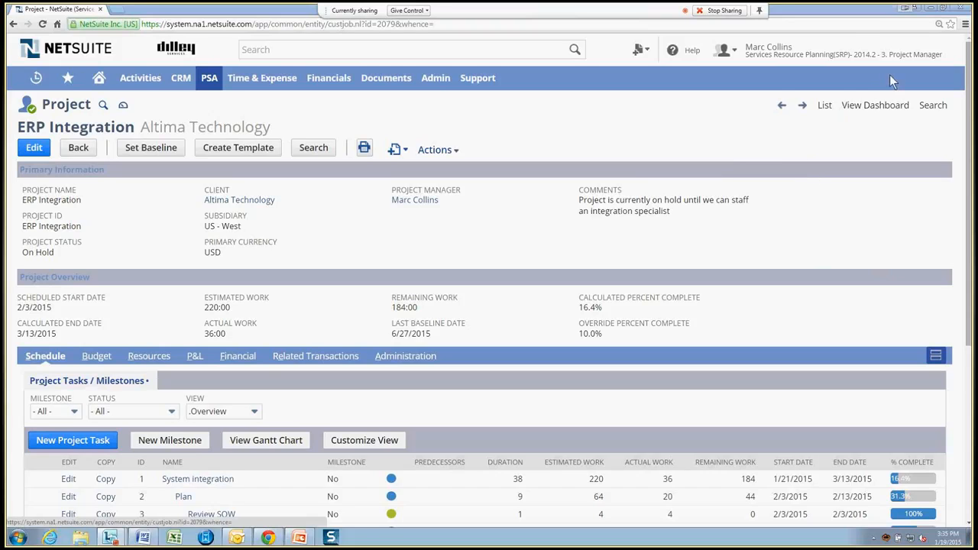
mouse_move(691, 194)
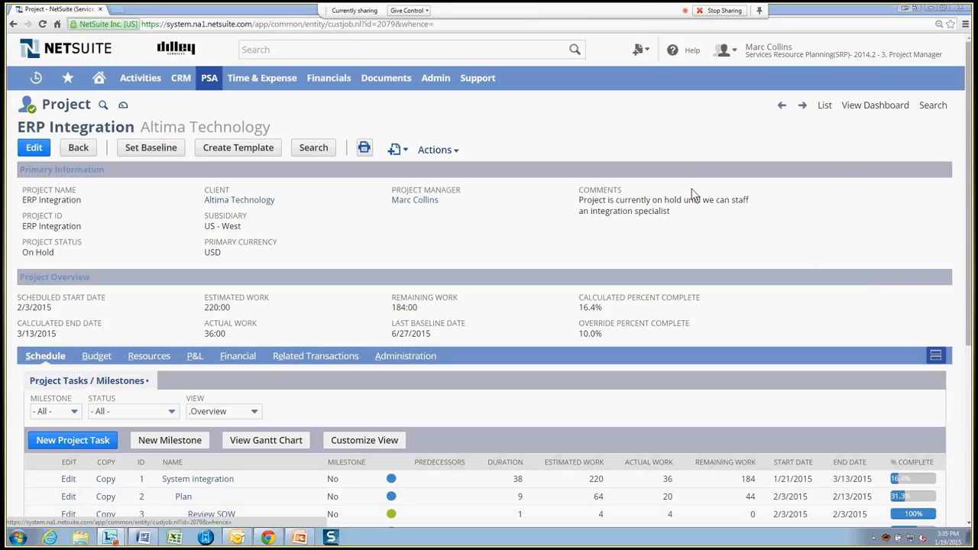
mouse_move(320, 248)
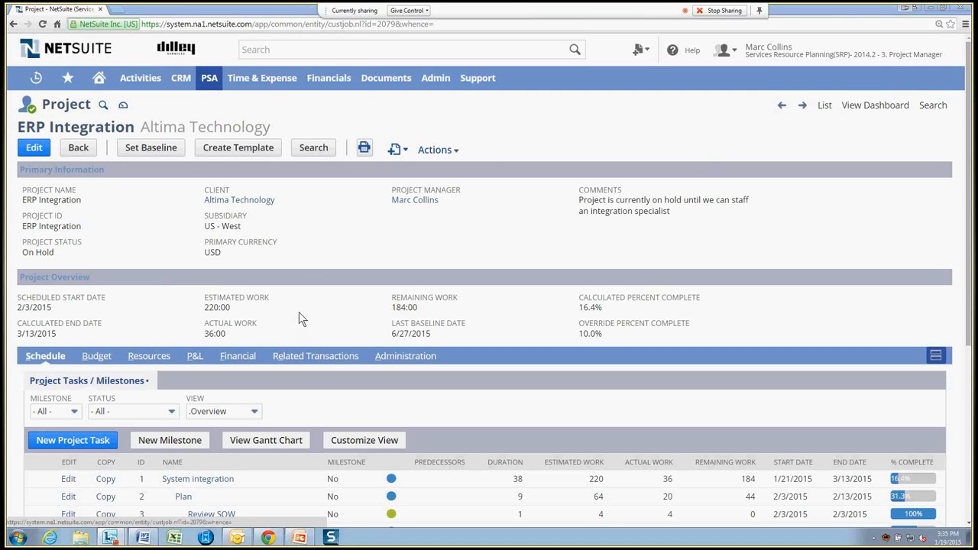
- Review the project's Financial subtab charges, then switch to the consultant's Home dashboard
scroll("down", 3)
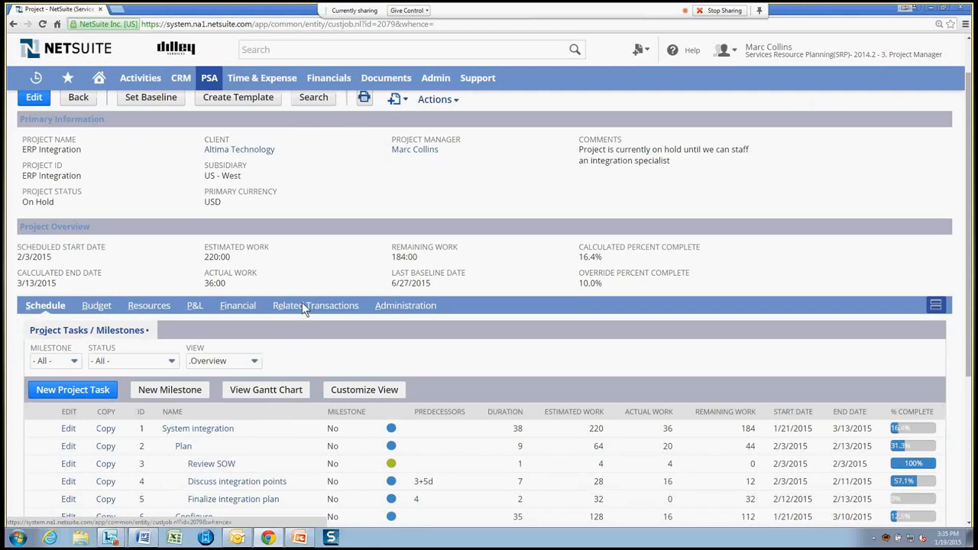
scroll("down", 3)
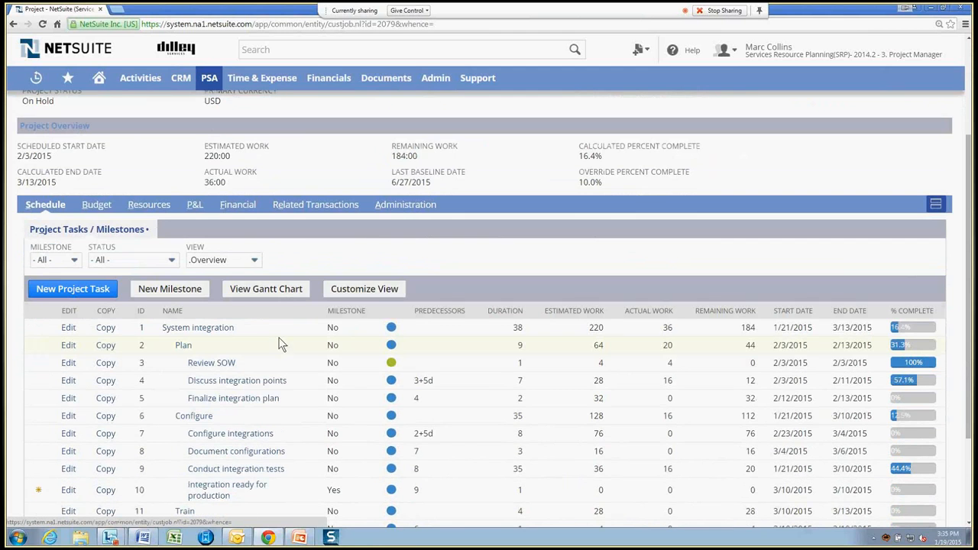
scroll("down", 3)
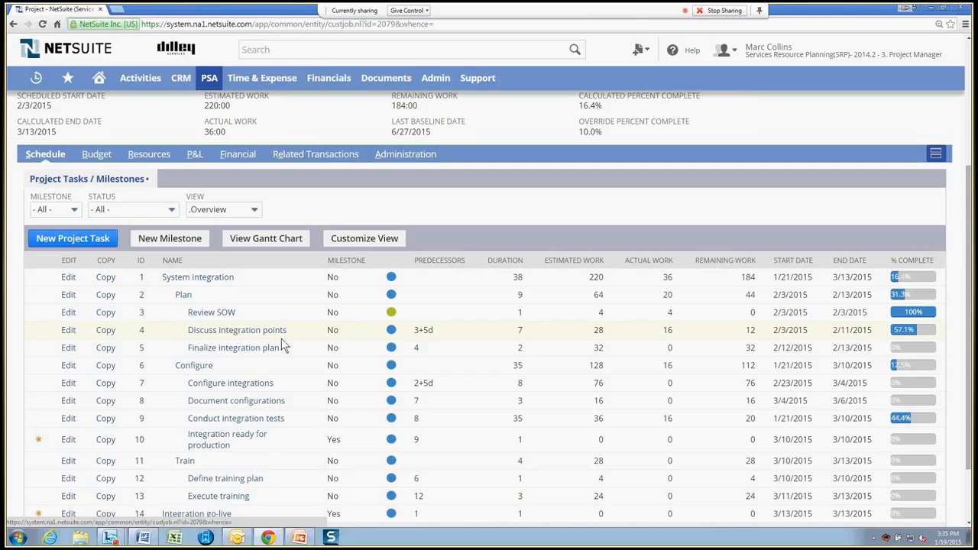
mouse_move(657, 382)
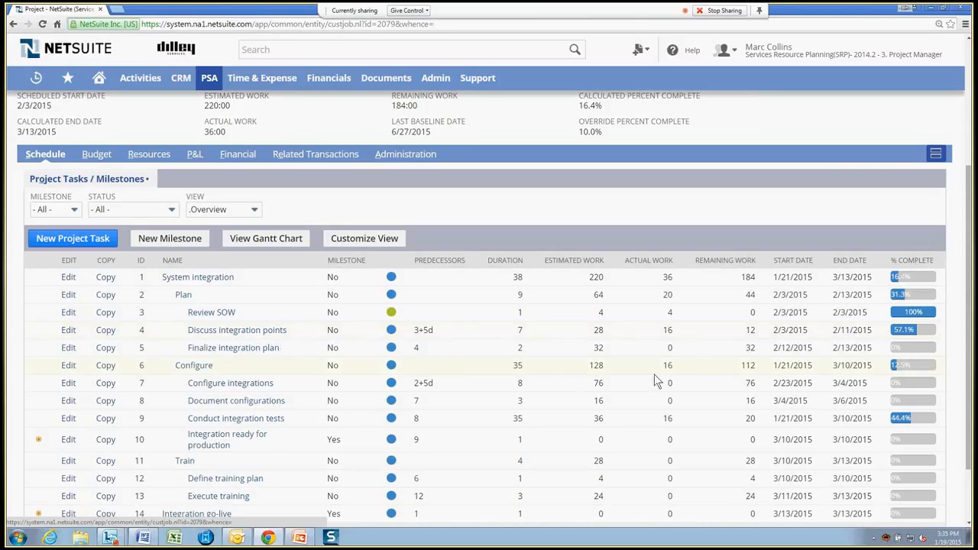
left_click(237, 153)
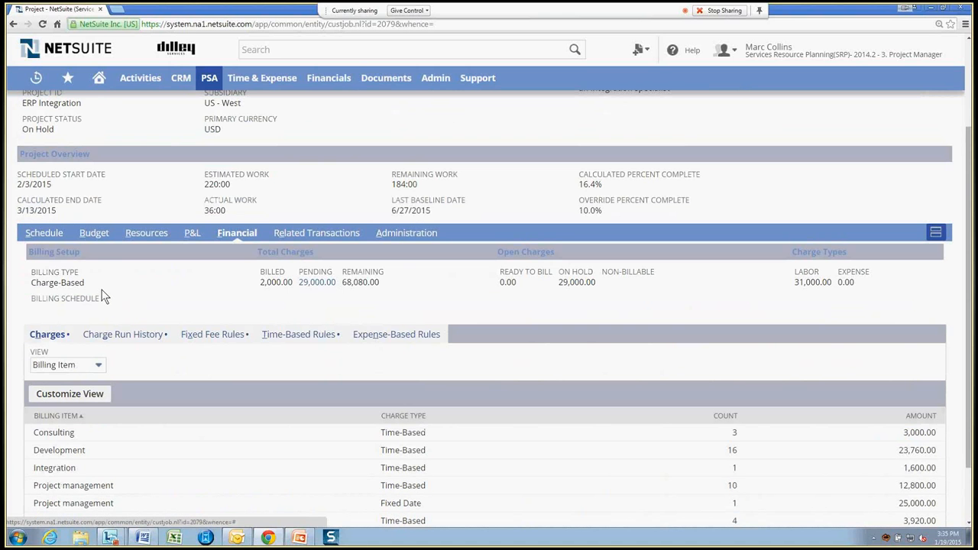
mouse_move(266, 310)
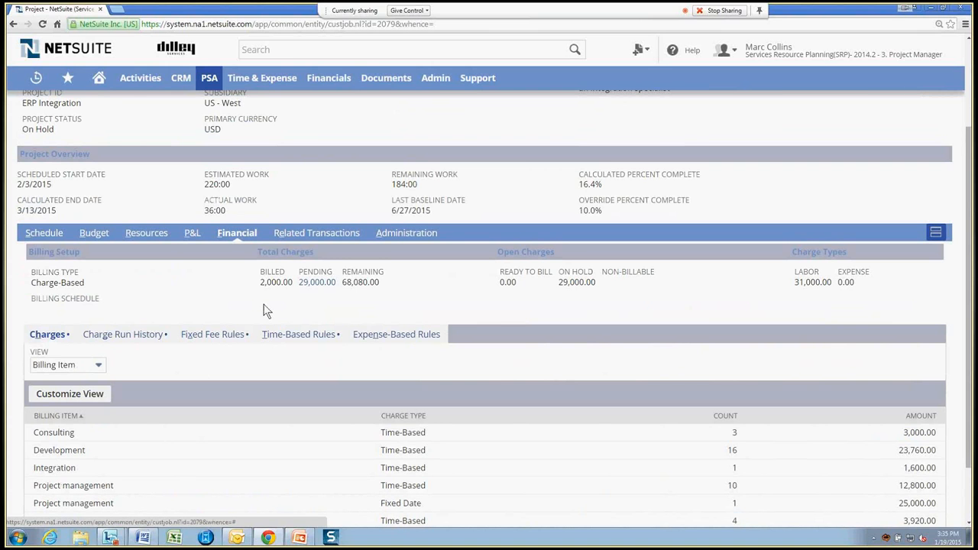
left_click(146, 233)
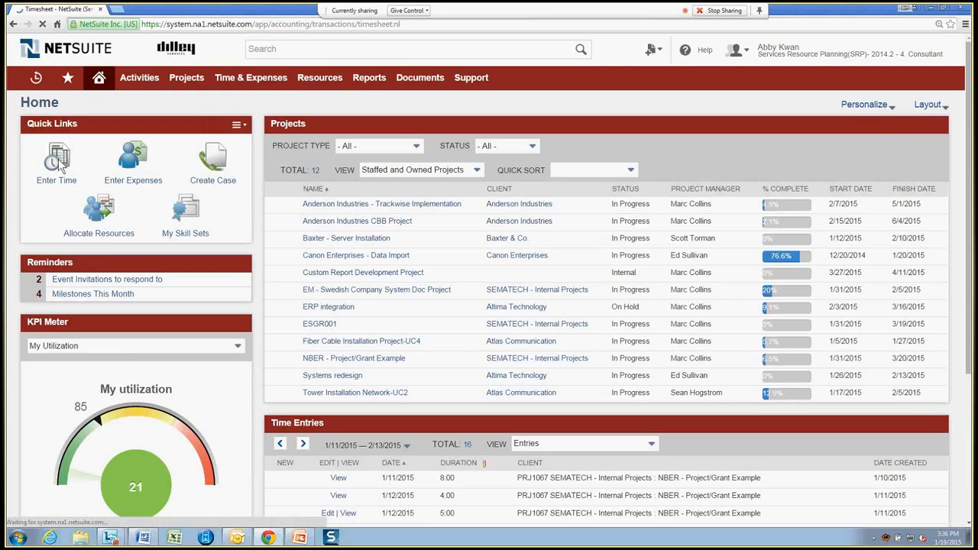
- Open the Enter Time weekly timesheet for 1/19/2015 – 1/25/2015 from Quick Links
left_click(57, 158)
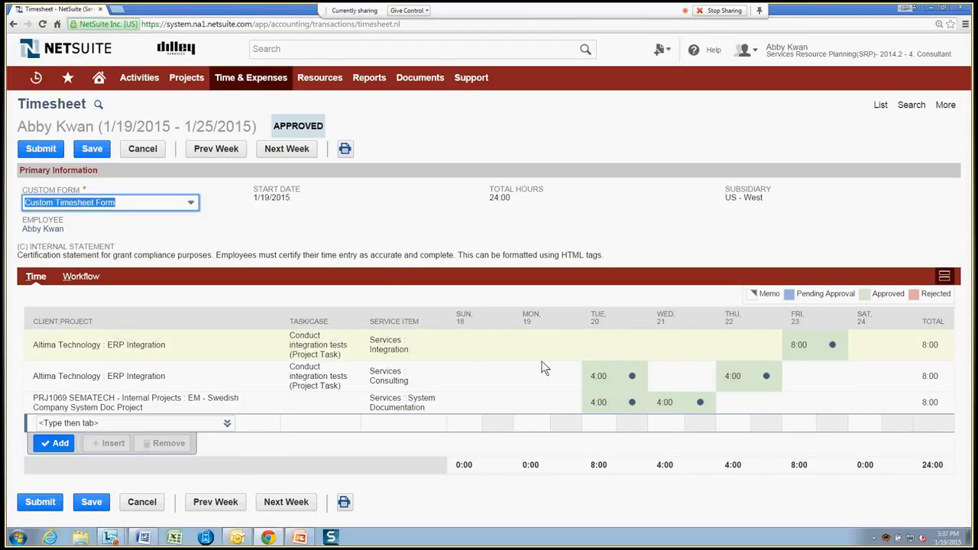
- Add a line for ERP Integration, Conduct integration tests, with service Services : Integration
left_click(123, 422)
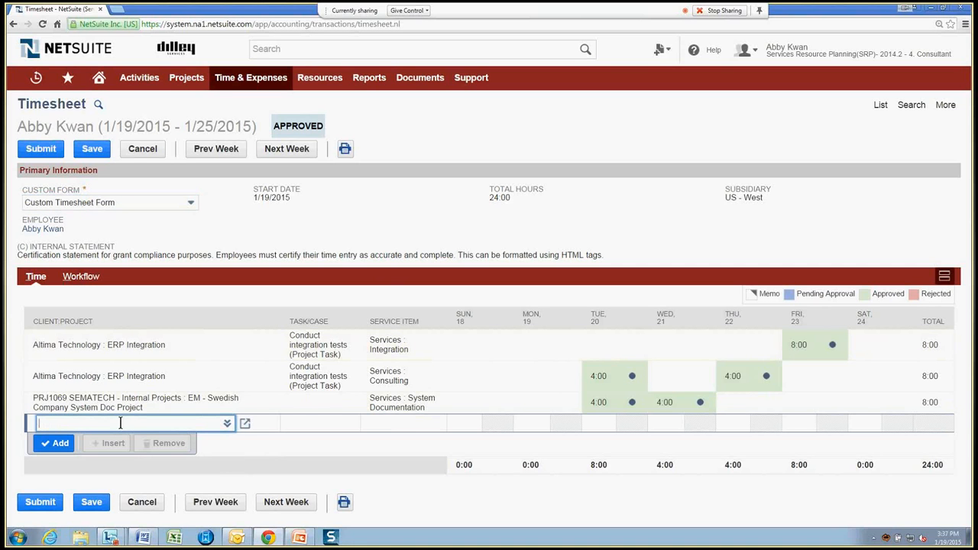
type("erp")
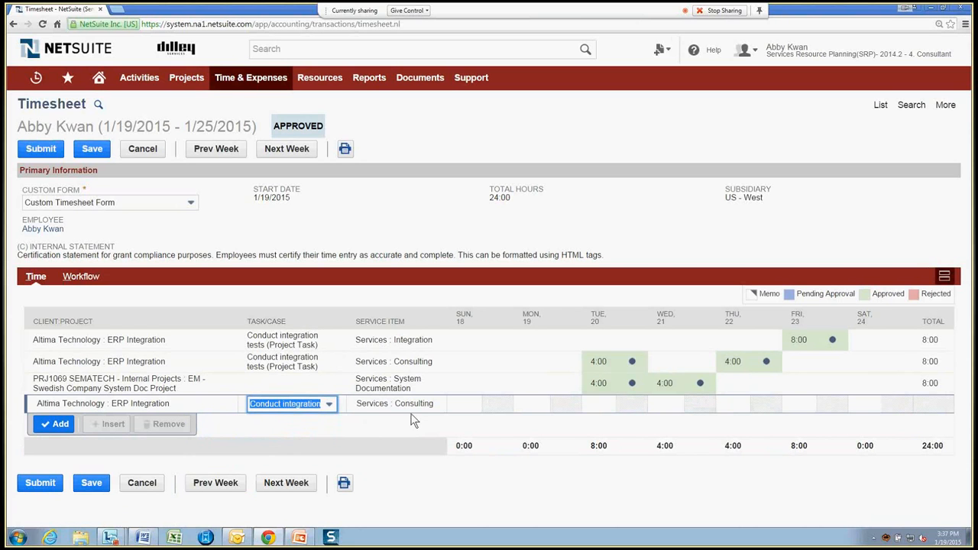
left_click(393, 403)
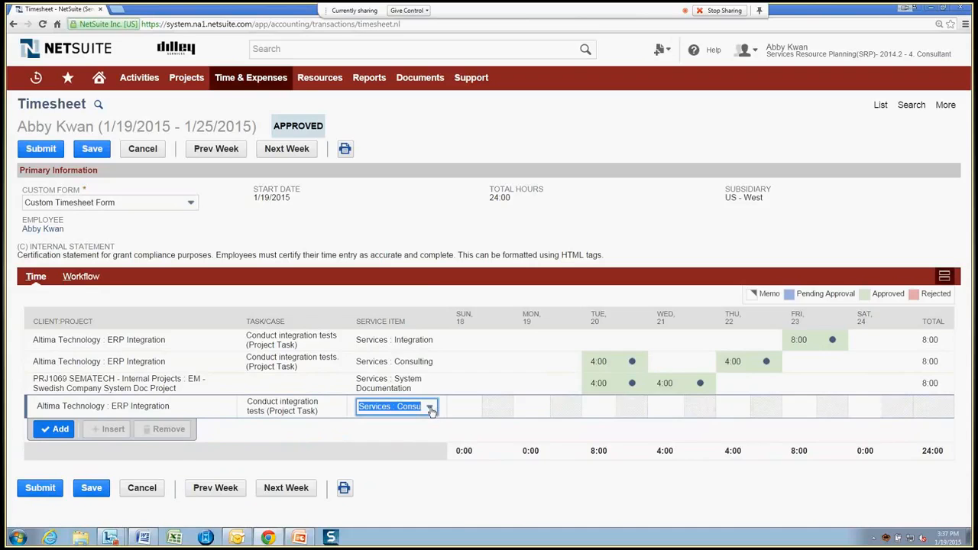
left_click(389, 406)
type("4")
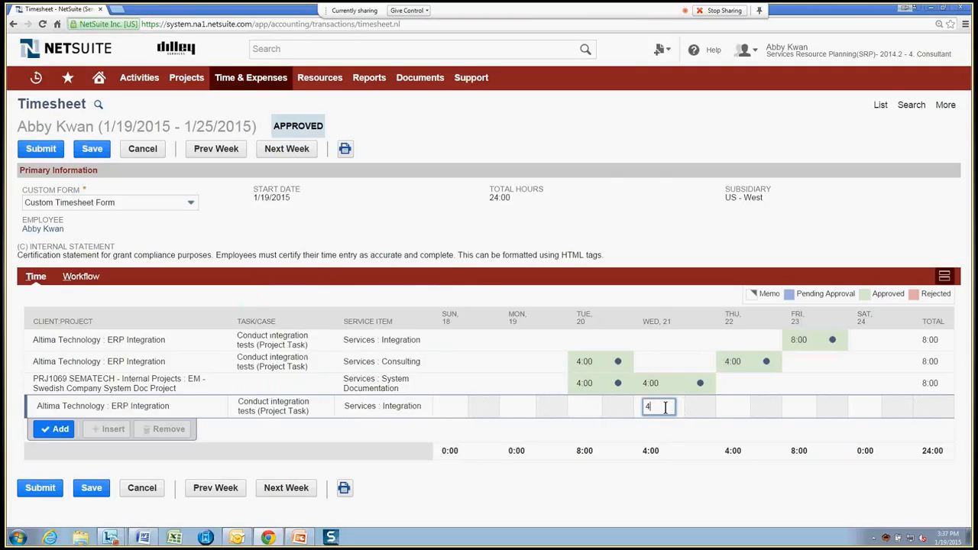
- Log 4 hours on Wednesday with memo 'System integration work', totalling 28:00
left_click(659, 406)
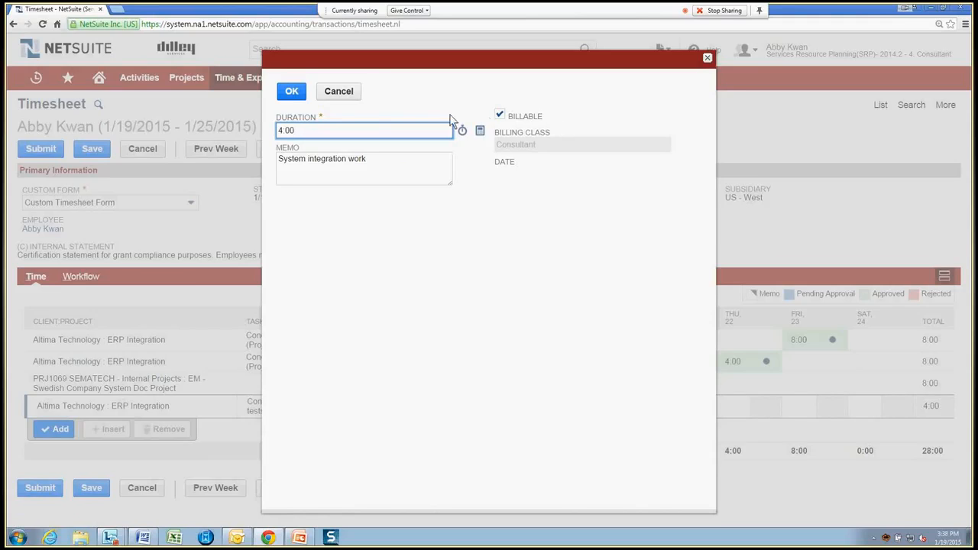
left_click(291, 90)
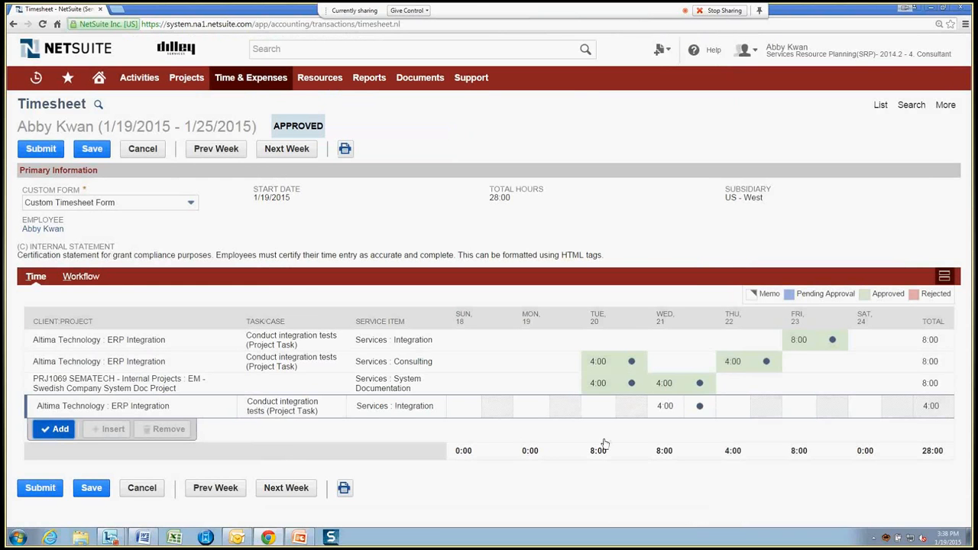
- Add the new line and submit the 28-hour 1/19/2015 timesheet for approval
left_click(54, 429)
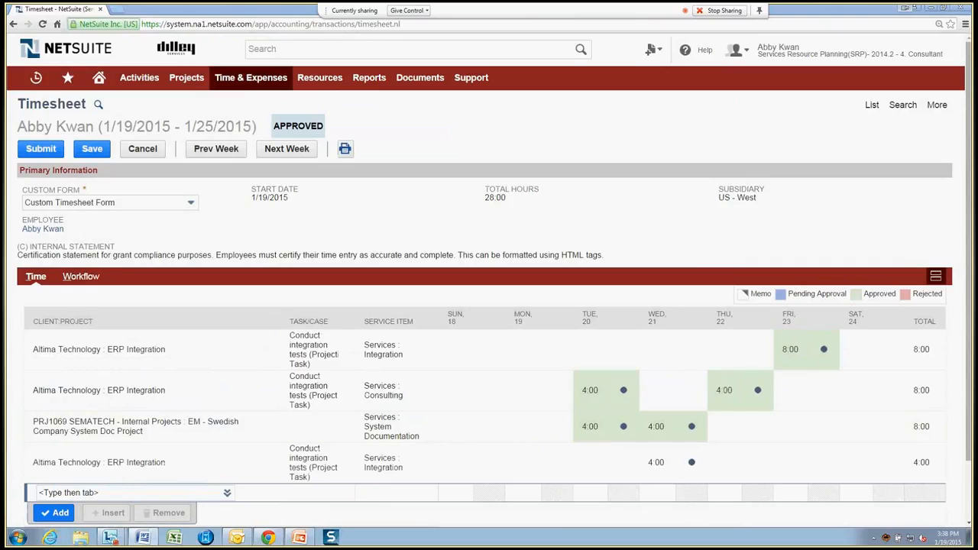
mouse_move(440, 246)
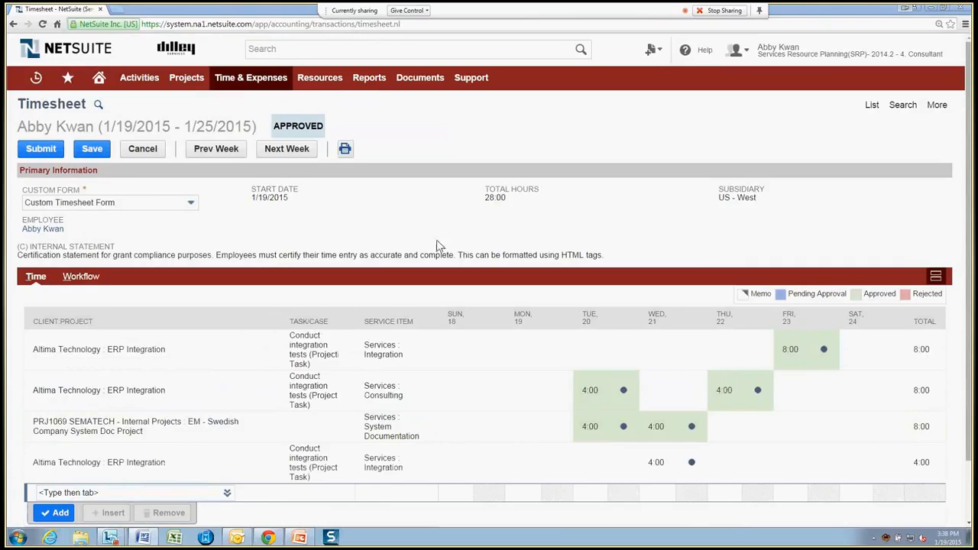
mouse_move(232, 223)
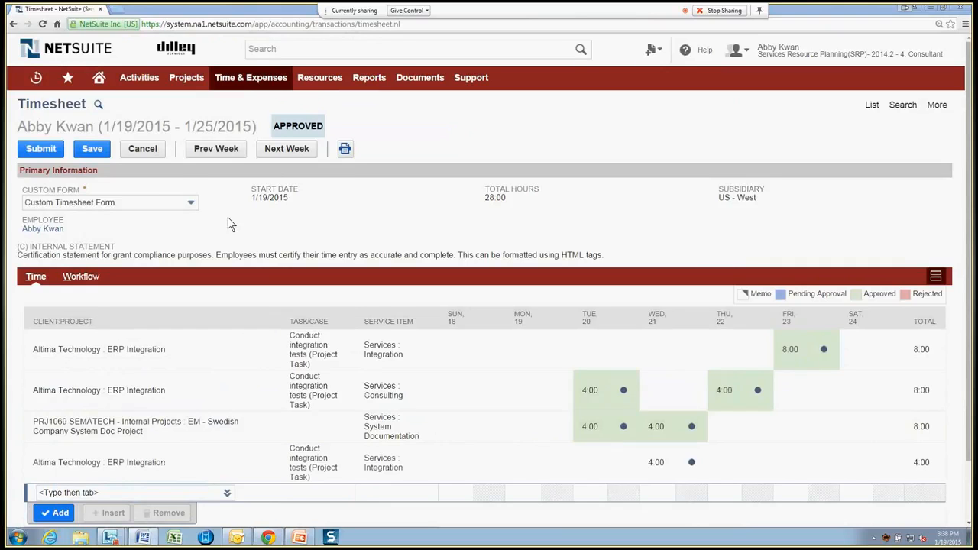
mouse_move(68, 167)
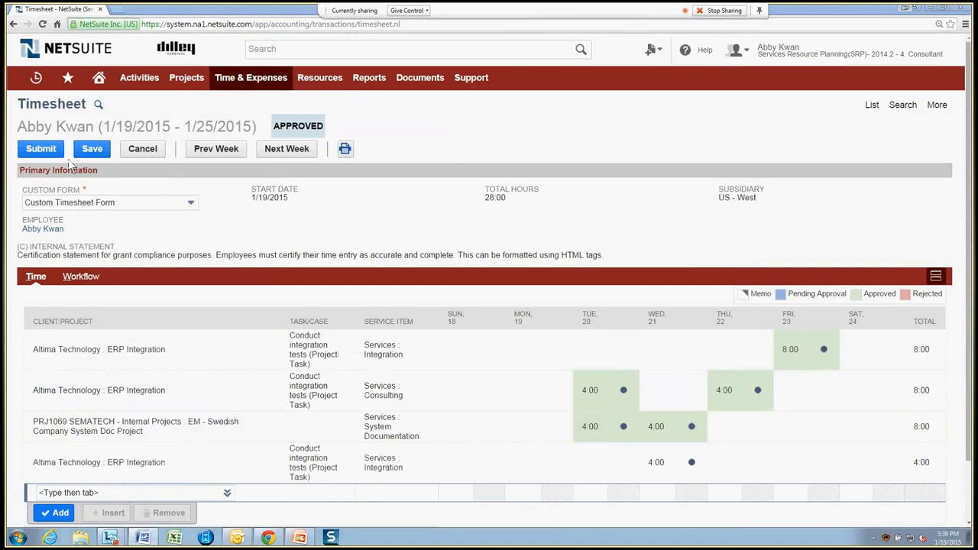
left_click(41, 148)
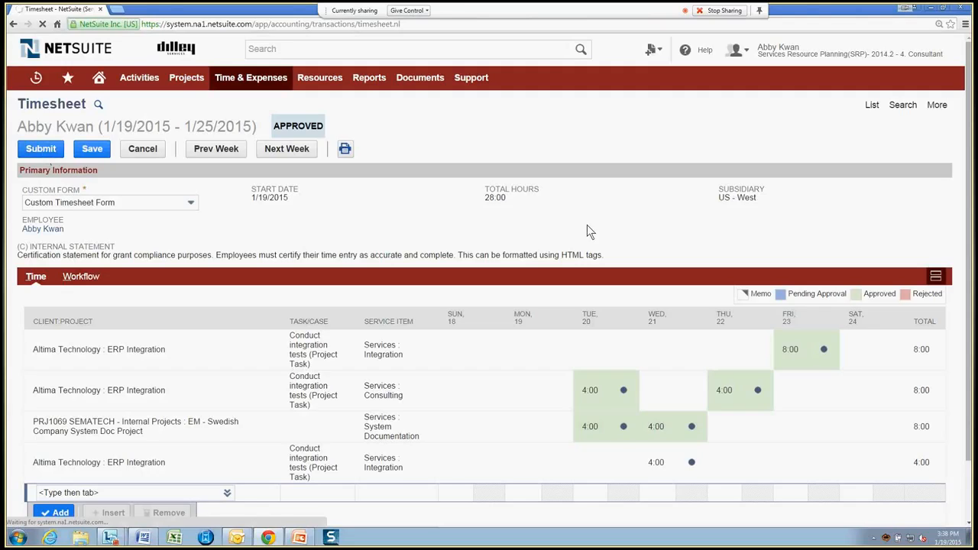
left_click(40, 148)
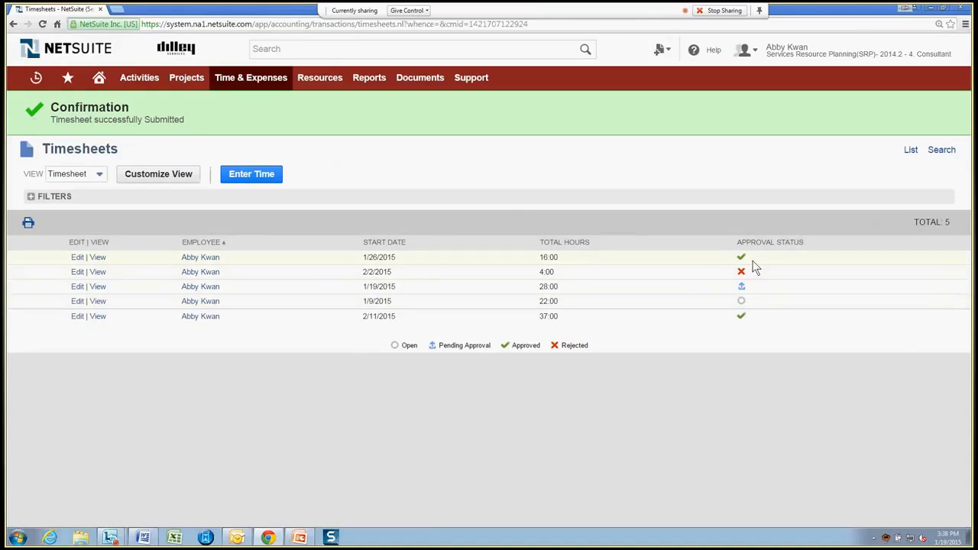
mouse_move(754, 299)
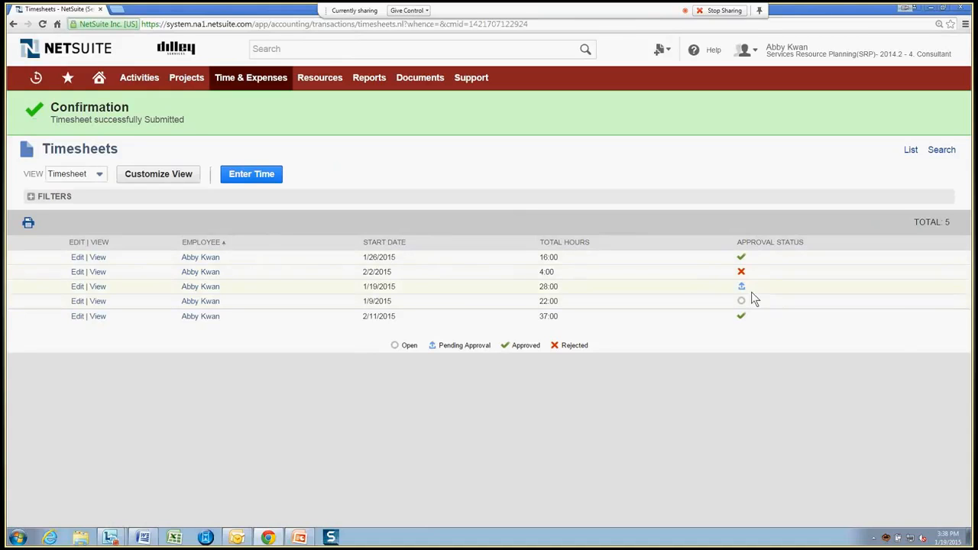
mouse_move(768, 168)
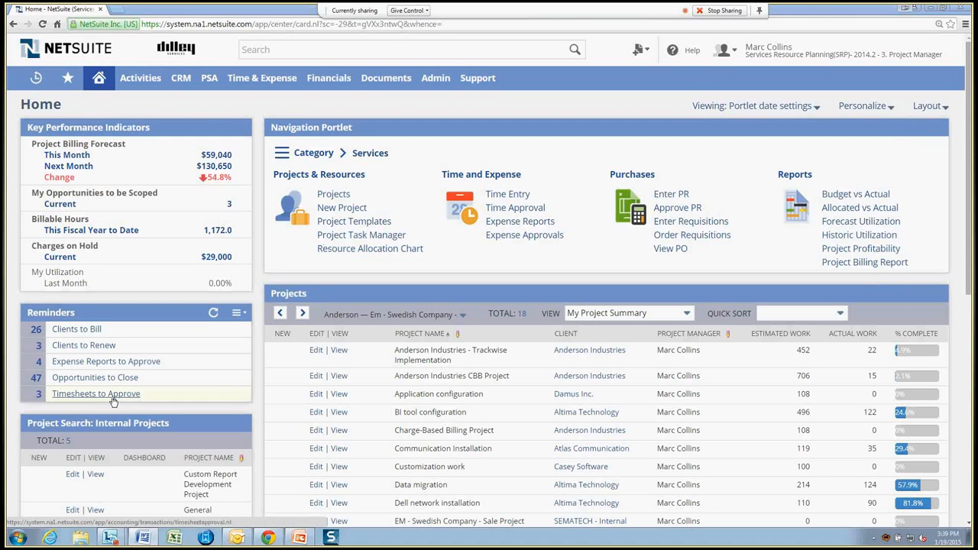
mouse_move(107, 398)
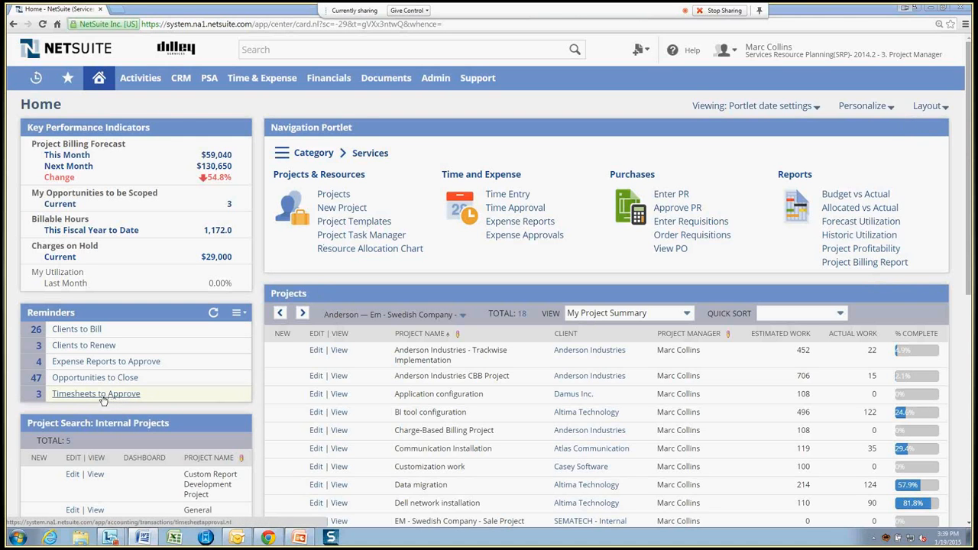
- From Timesheets to Approve, open the 4:00-hour 1/19/2015 – 1/25/2015 timesheet's entries
left_click(96, 392)
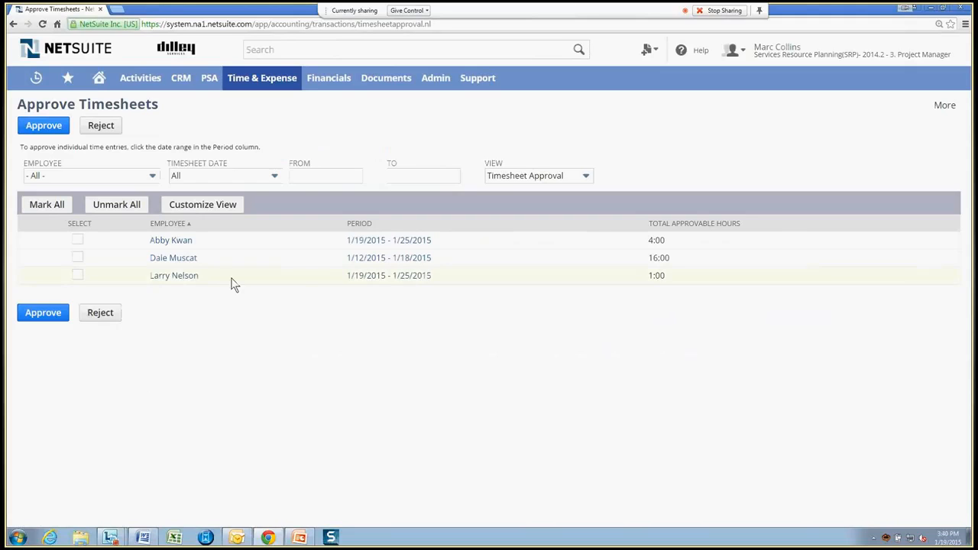
mouse_move(225, 279)
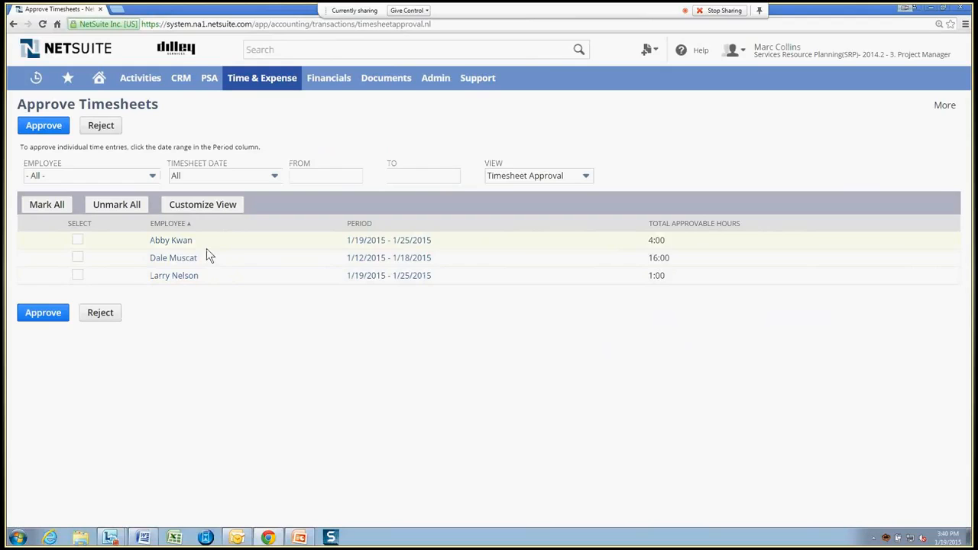
mouse_move(112, 246)
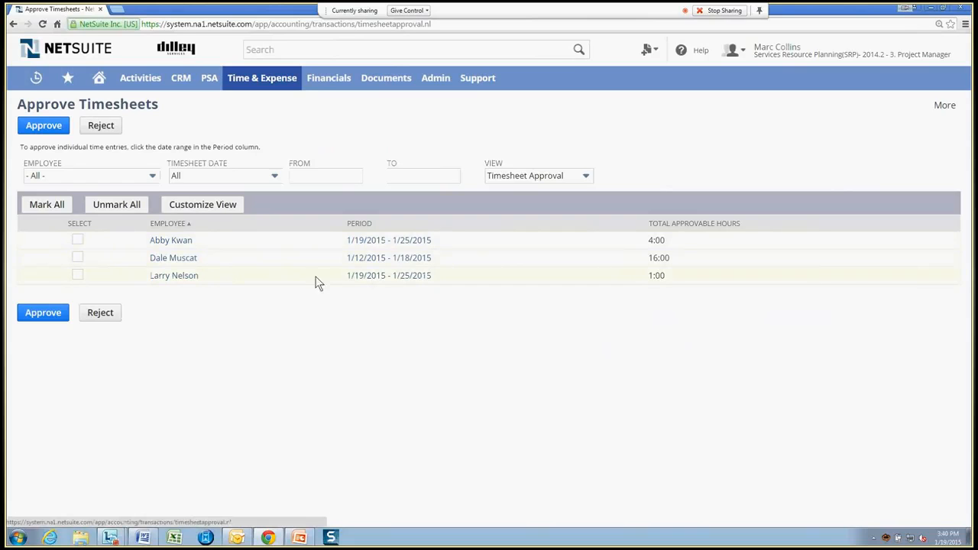
left_click(77, 239)
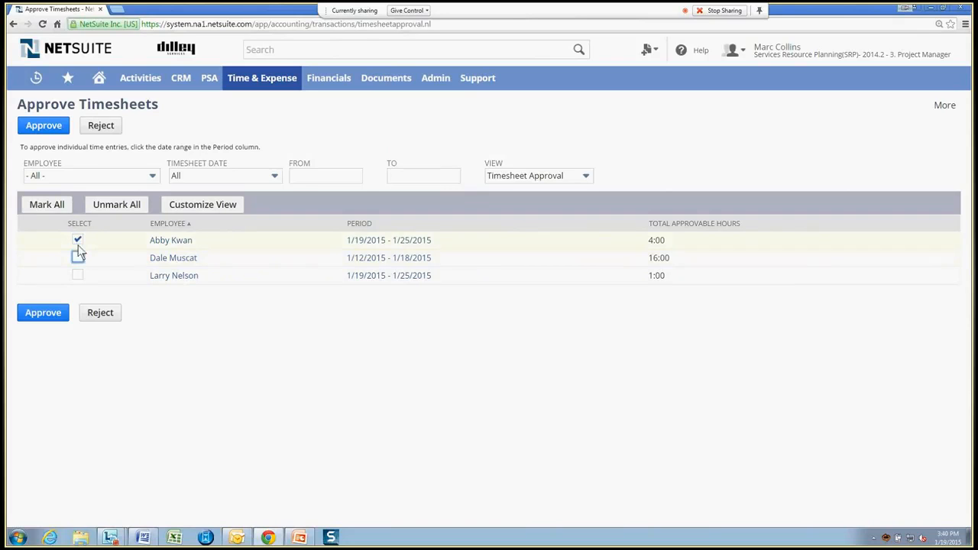
left_click(388, 240)
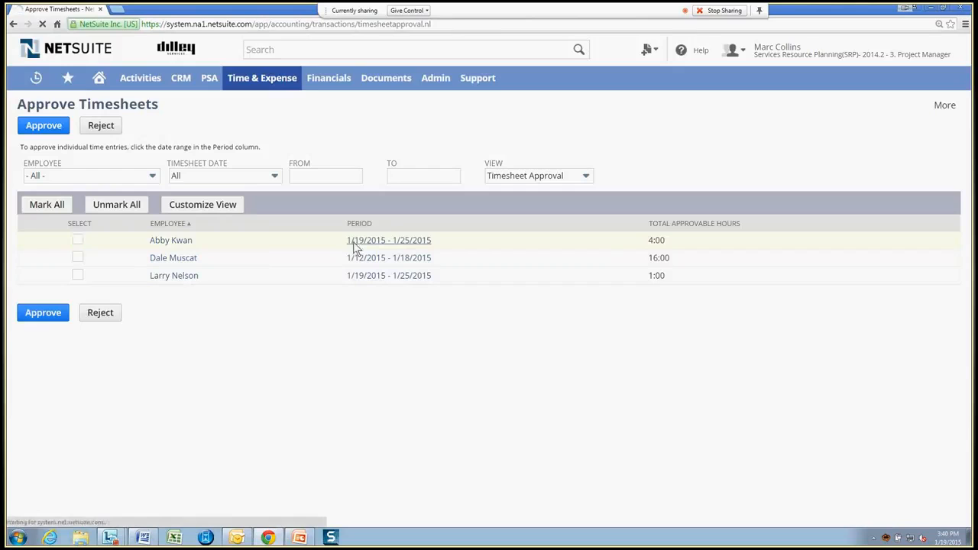
left_click(388, 240)
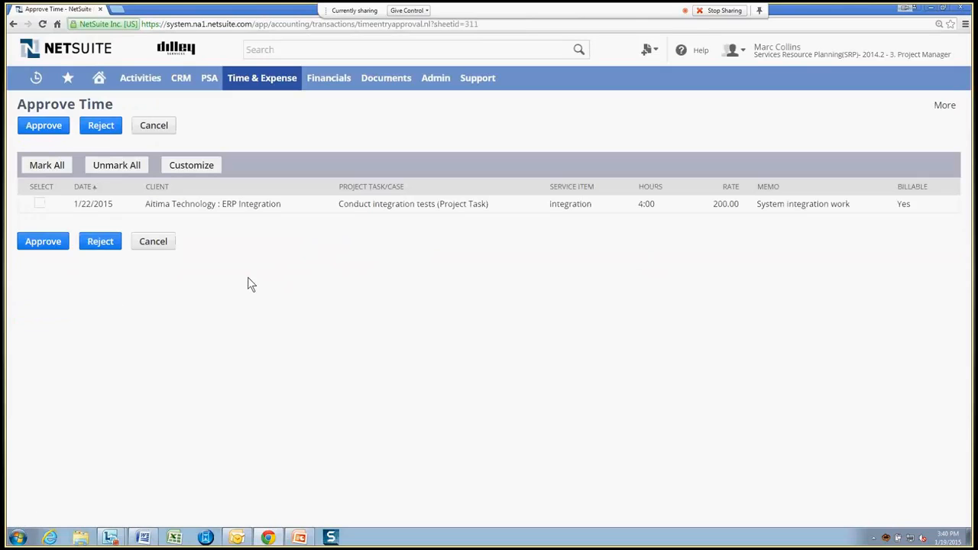
mouse_move(138, 226)
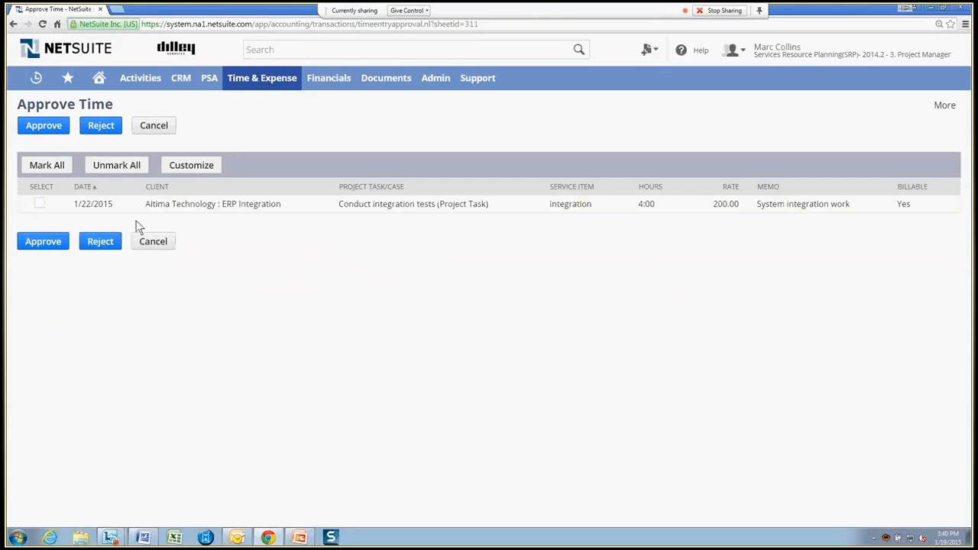
left_click(39, 204)
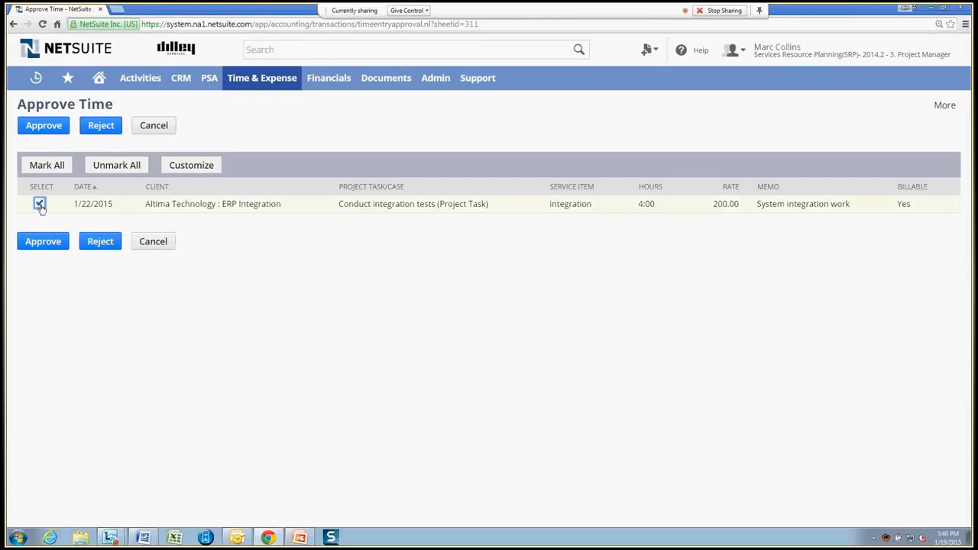
left_click(43, 124)
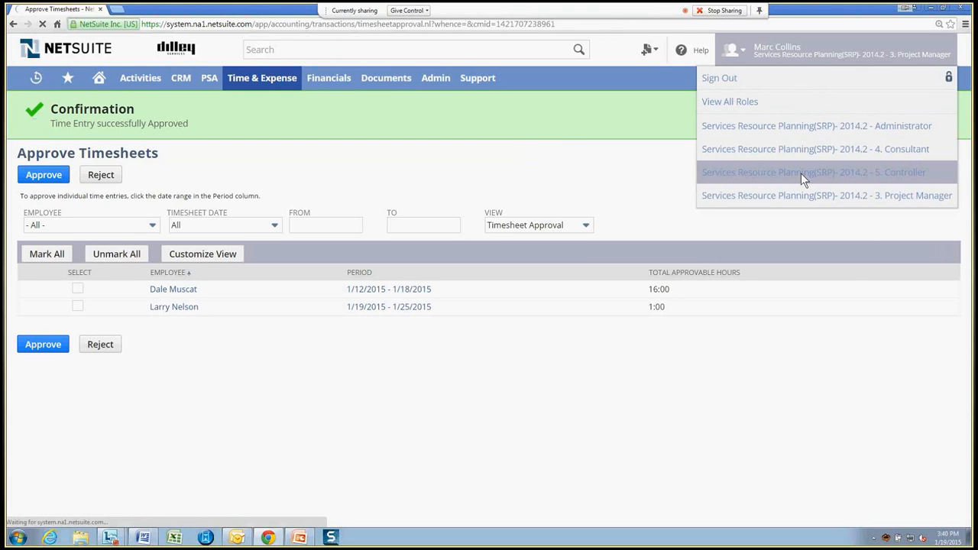
- Switch to the Controller role and open Post Time for the 1/22/2015 entry
left_click(812, 172)
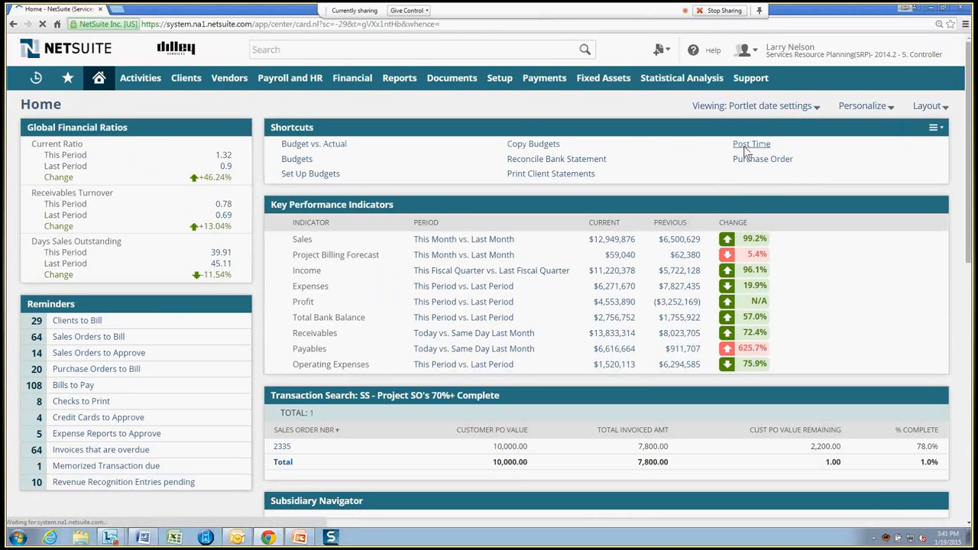
left_click(750, 144)
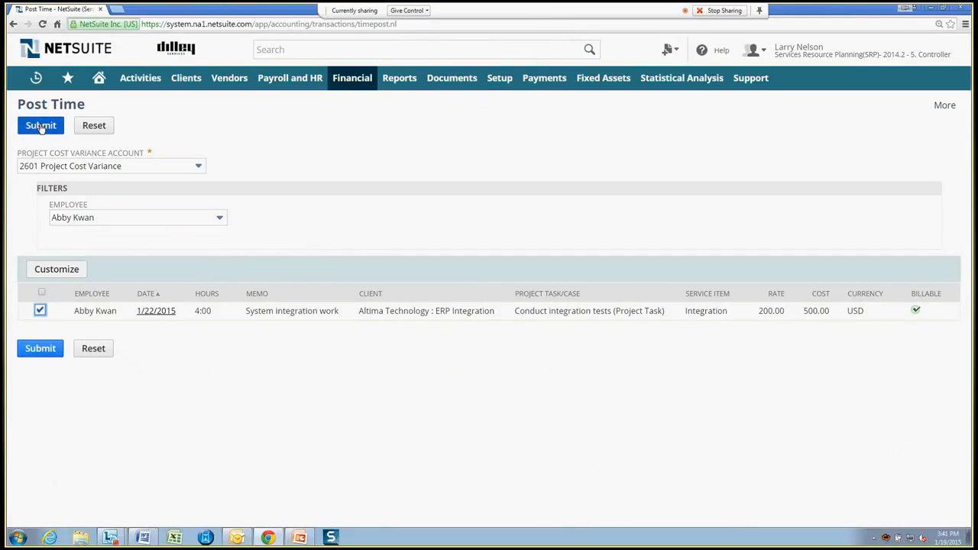
- Submit the posting and check the new pending job on the Time Journal Entries Status page
left_click(41, 125)
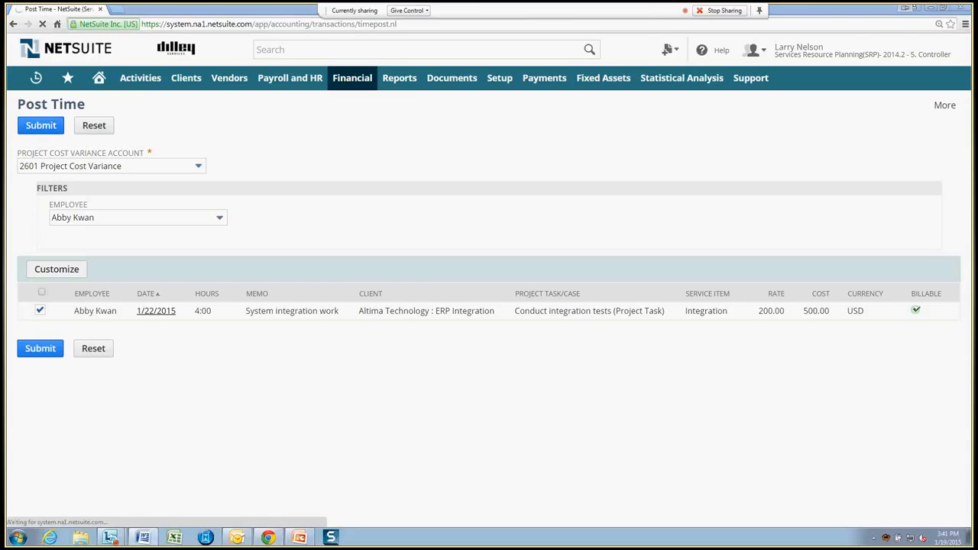
left_click(40, 124)
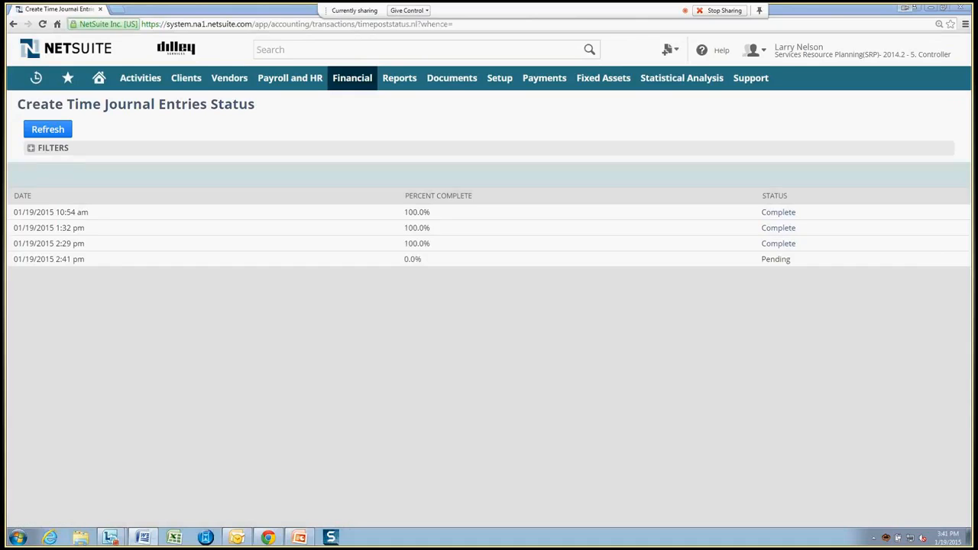
left_click(603, 77)
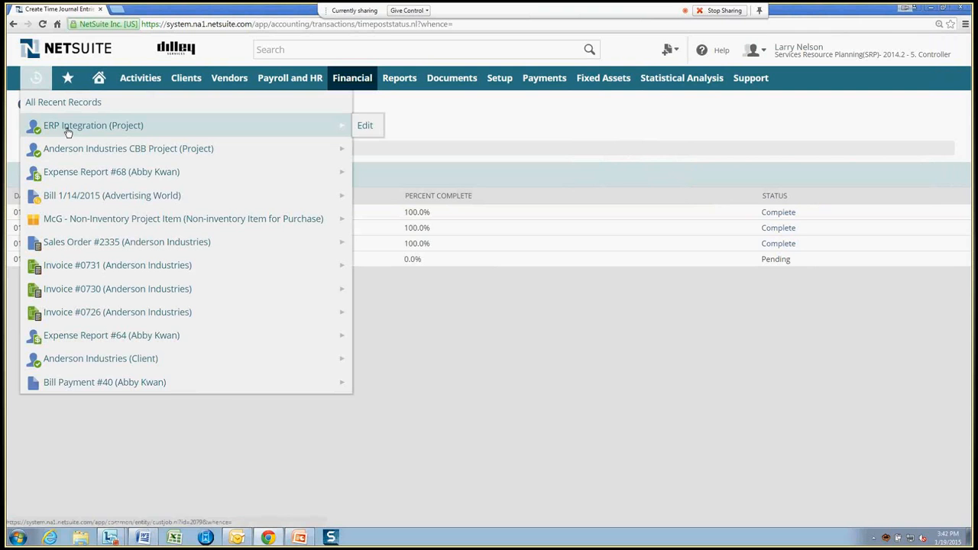
- Open ERP Integration's Related Transactions Costs subtab, showing journal 424 at 500.00
left_click(93, 124)
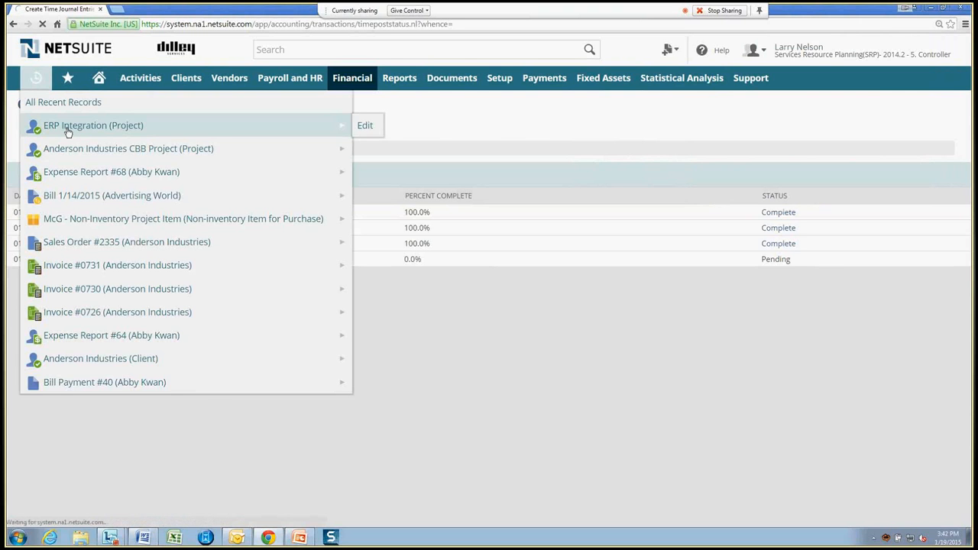
left_click(92, 125)
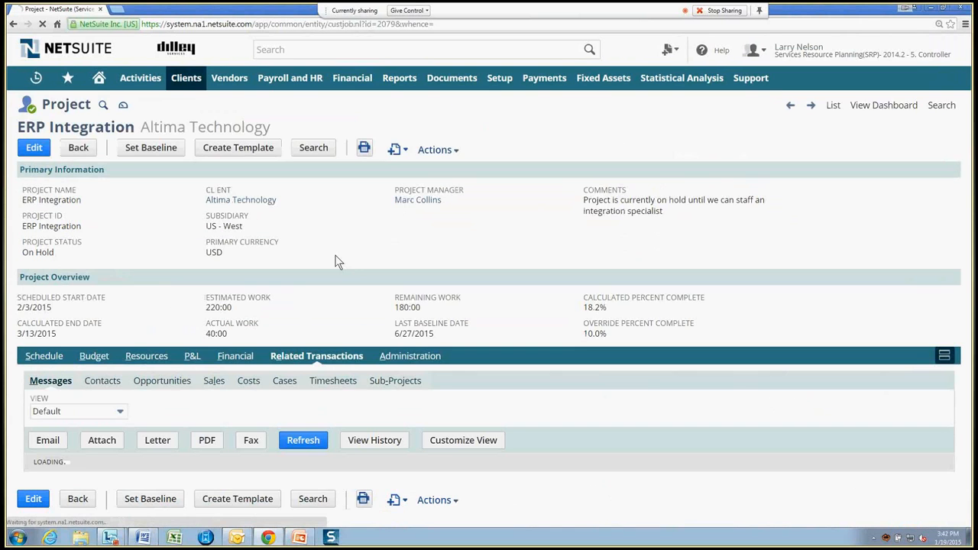
left_click(284, 379)
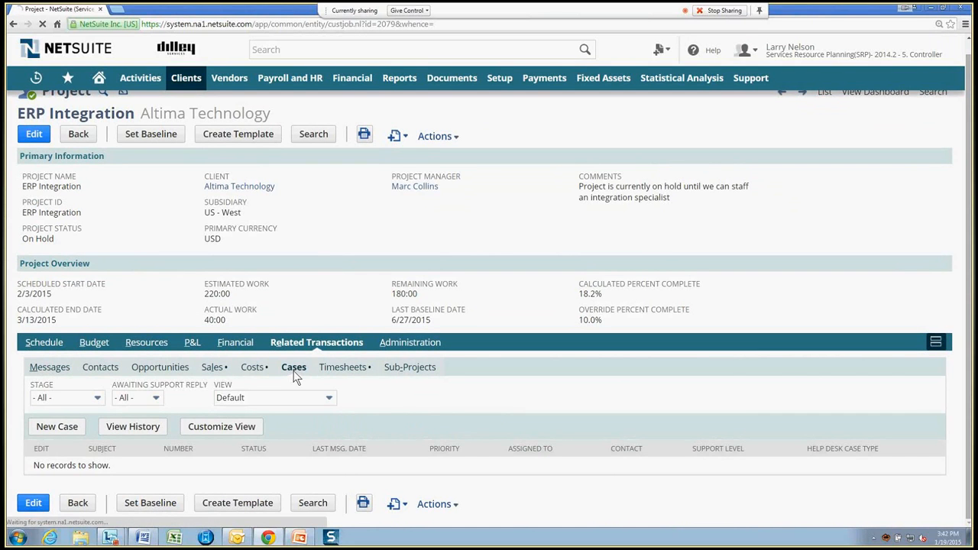
left_click(252, 367)
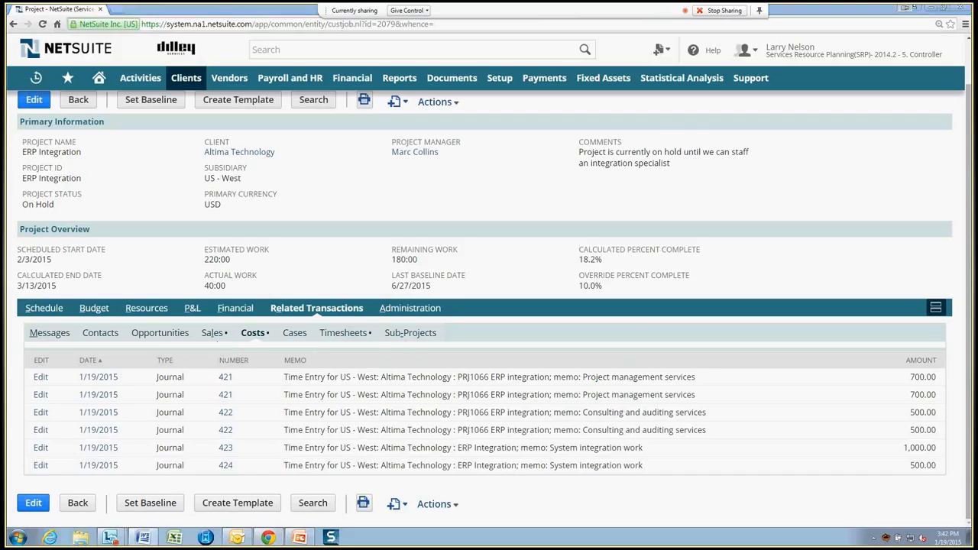
mouse_move(449, 305)
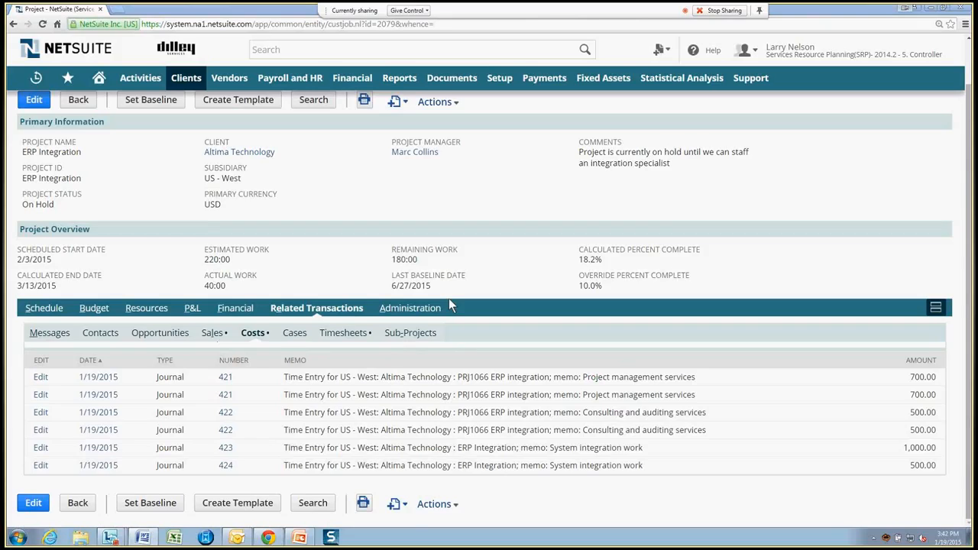